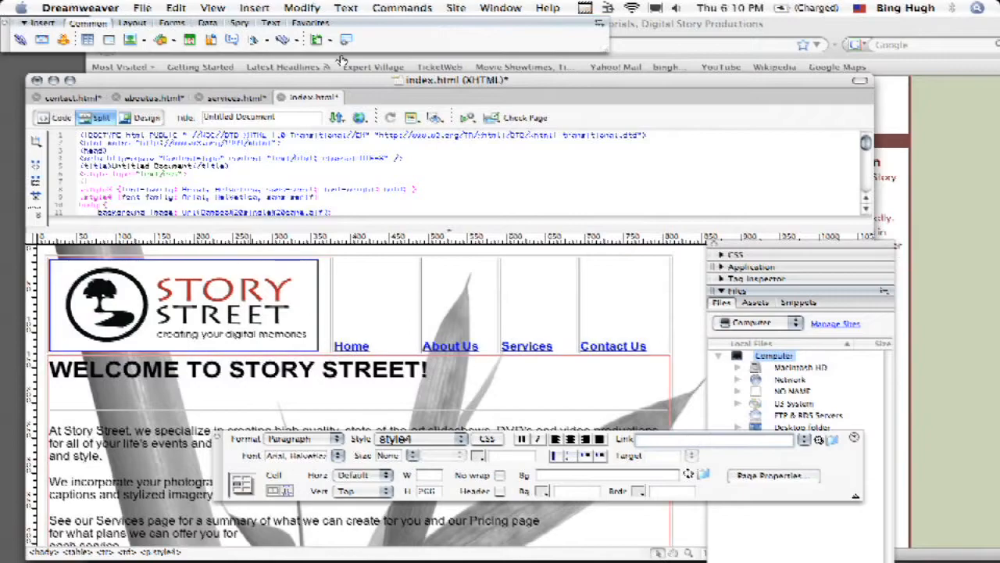
Step: Open the Insert menu to reach the HTML head tags list
left_click(254, 8)
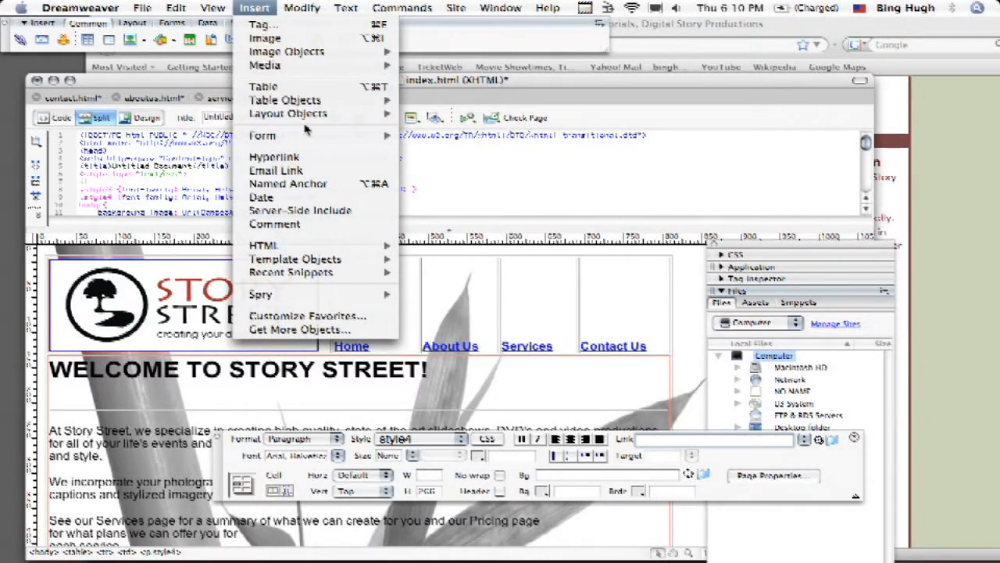
mouse_move(265, 246)
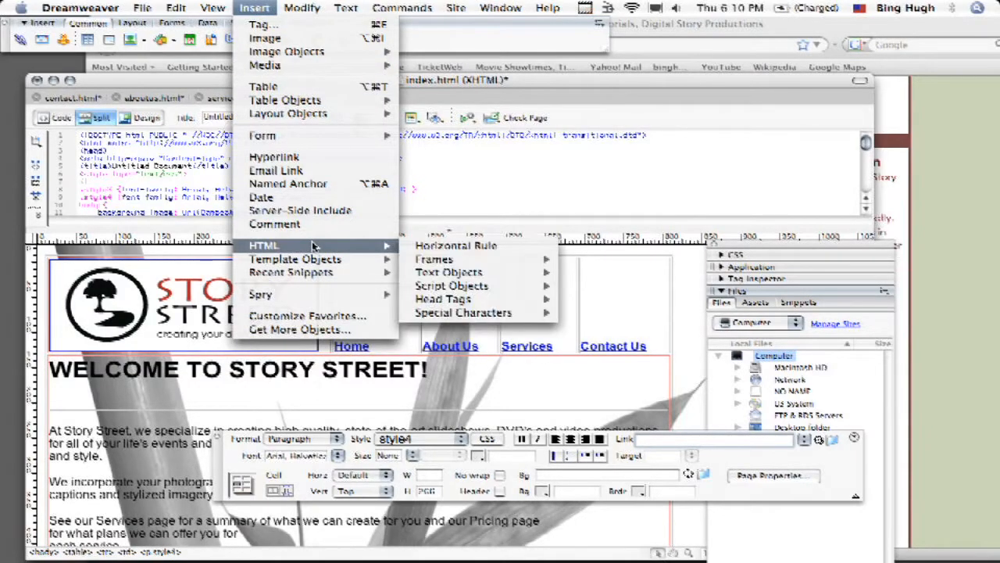
mouse_move(443, 298)
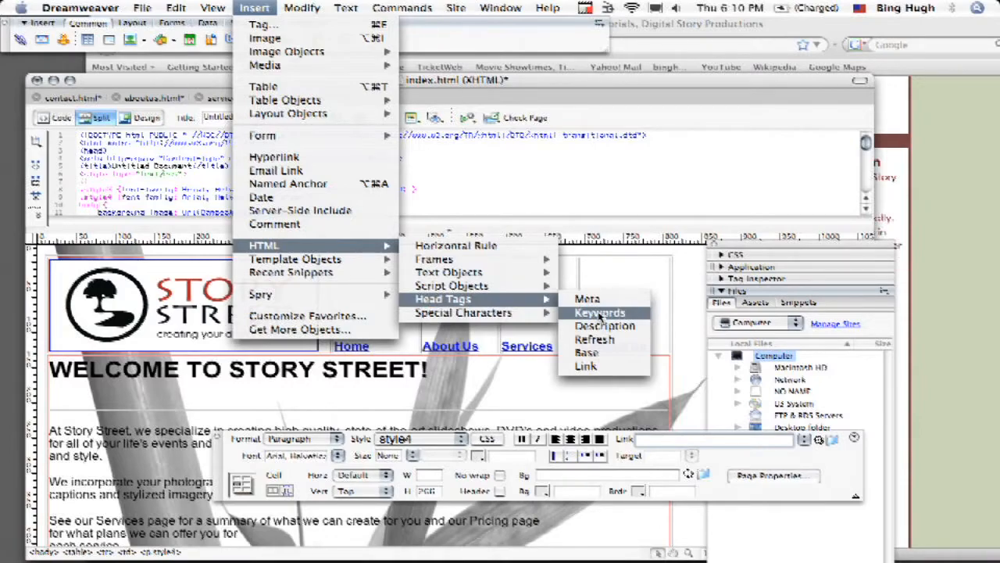
Step: Insert a Keywords meta tag with 'digital slideshows, weddings, dvd, video'
left_click(600, 311)
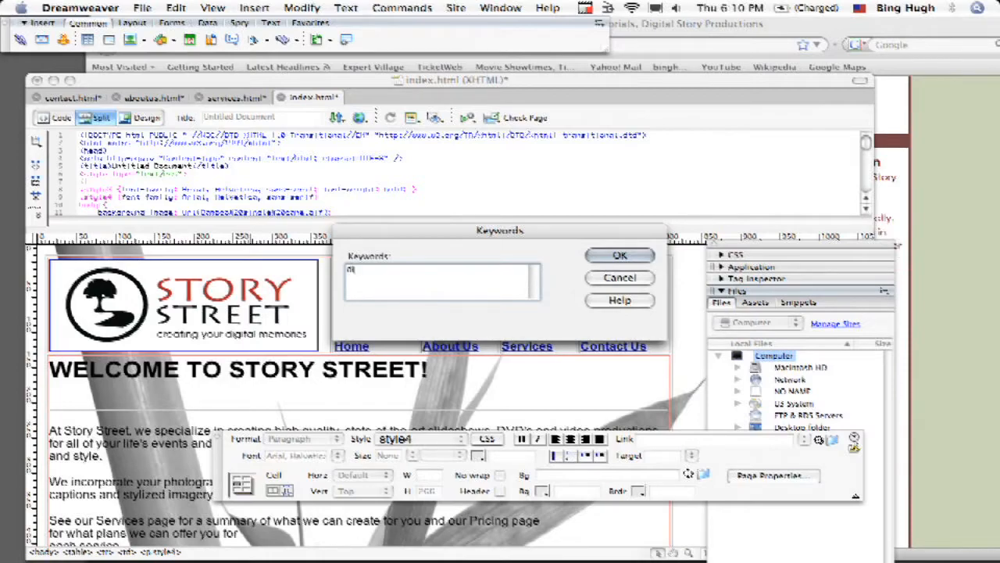
type("digital slideshows")
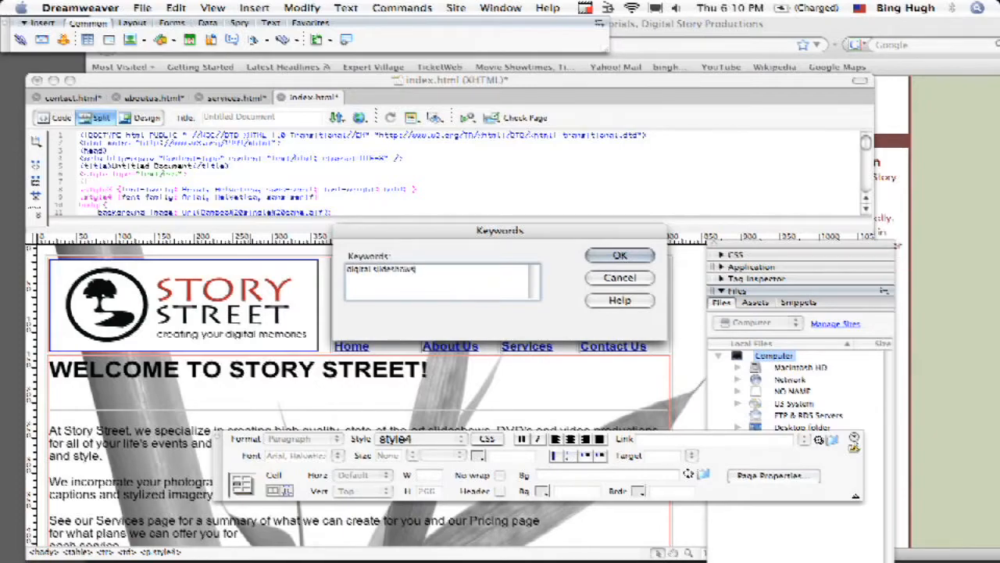
type(", weddings, dvd,")
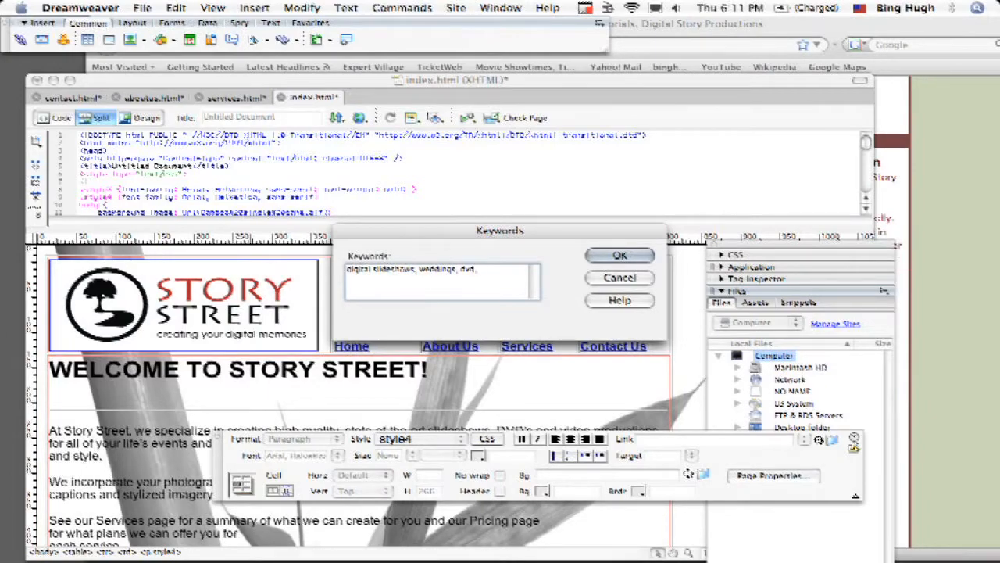
type("video")
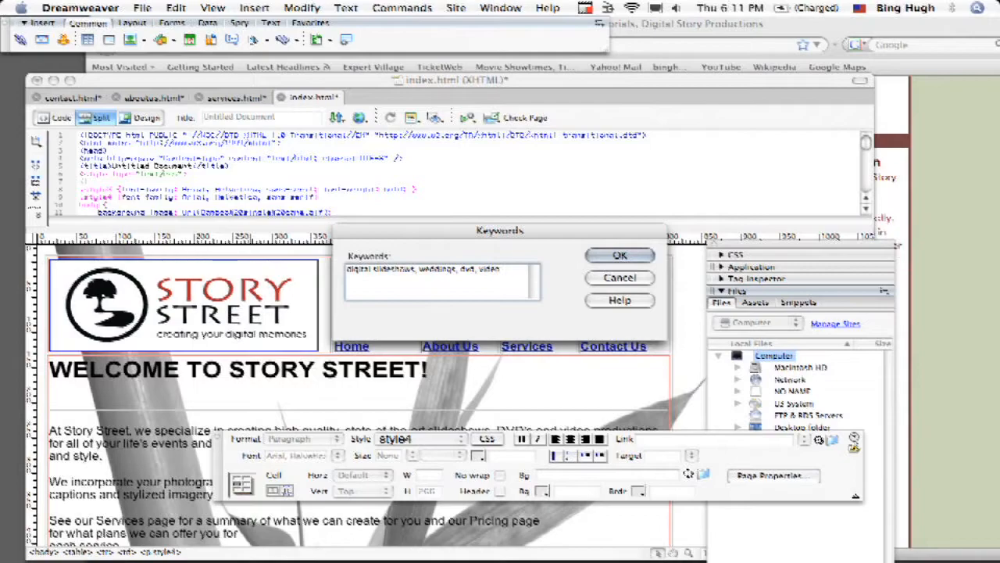
left_click(618, 256)
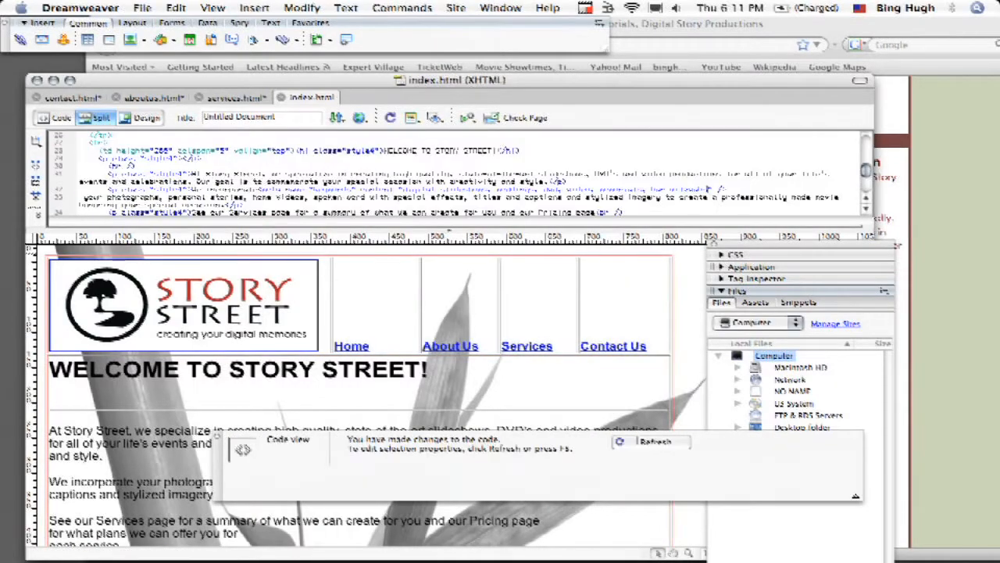